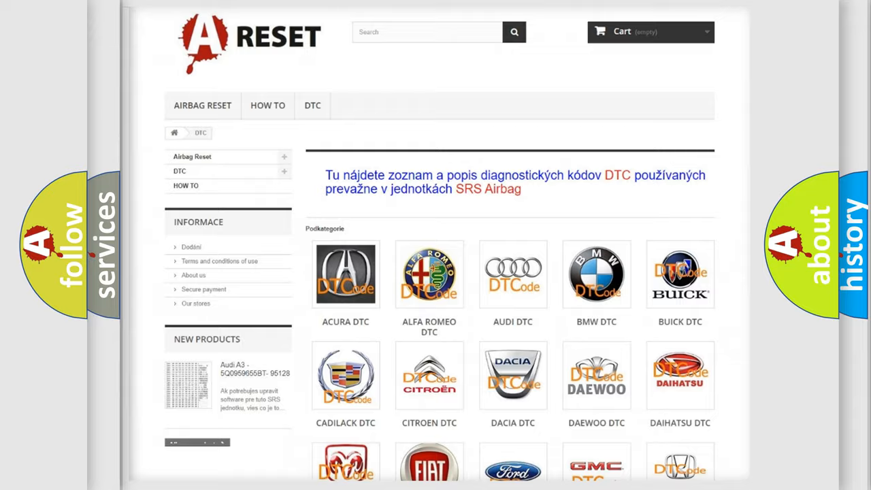
# - Open the Jeep DTC code list from the brand grid and scroll through its B-codes
pyautogui.scroll(-3)
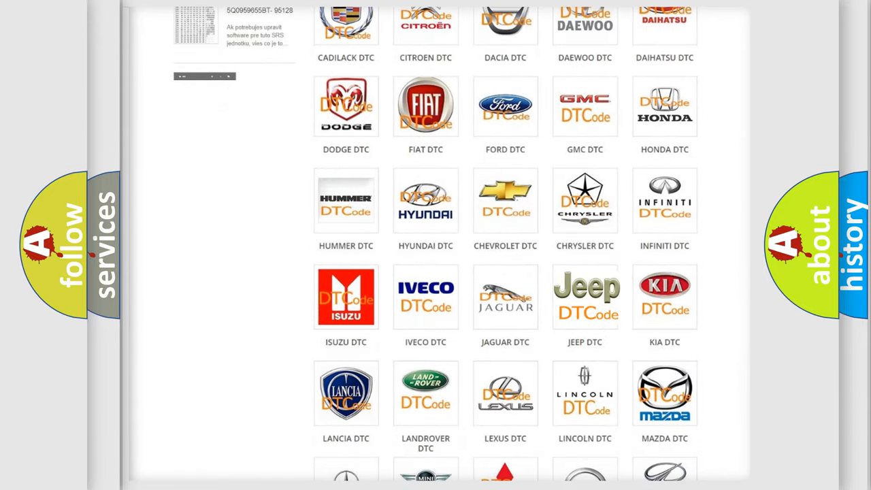
pyautogui.click(584, 295)
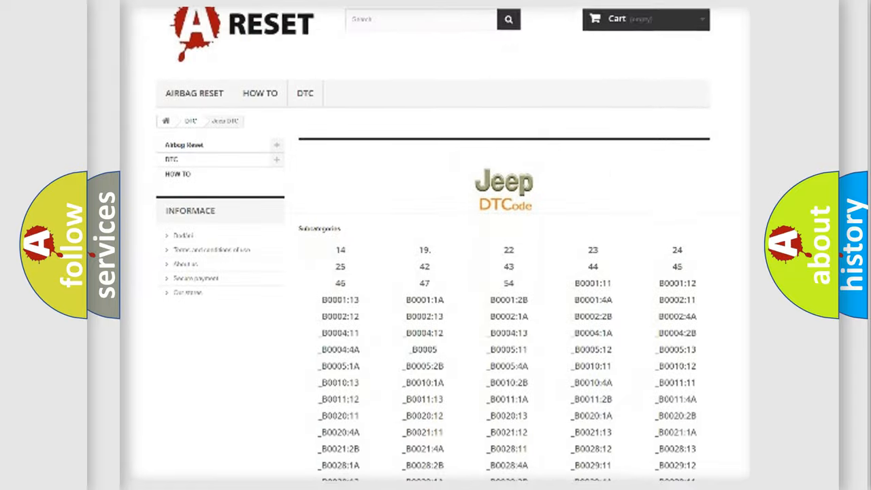
pyautogui.scroll(-3)
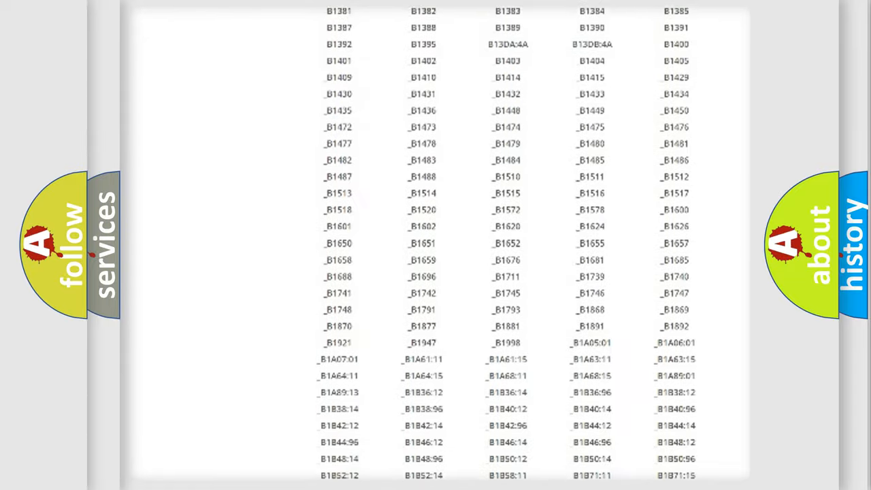
pyautogui.scroll(3)
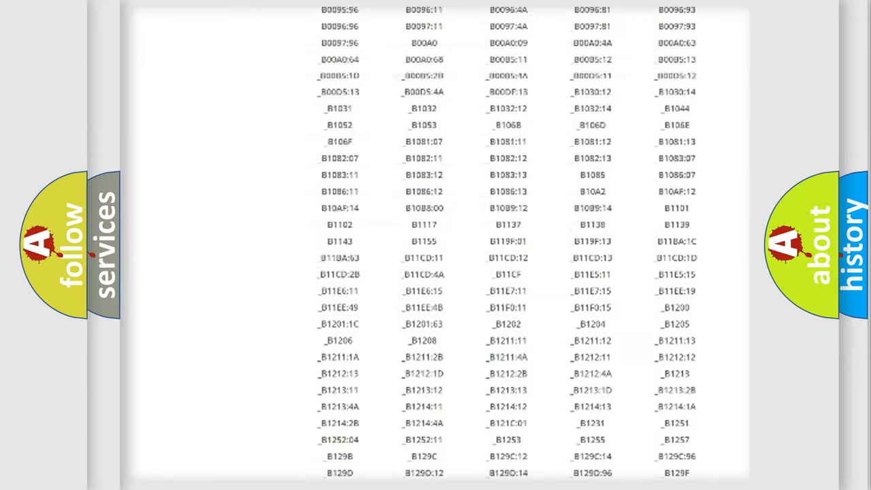
pyautogui.scroll(3)
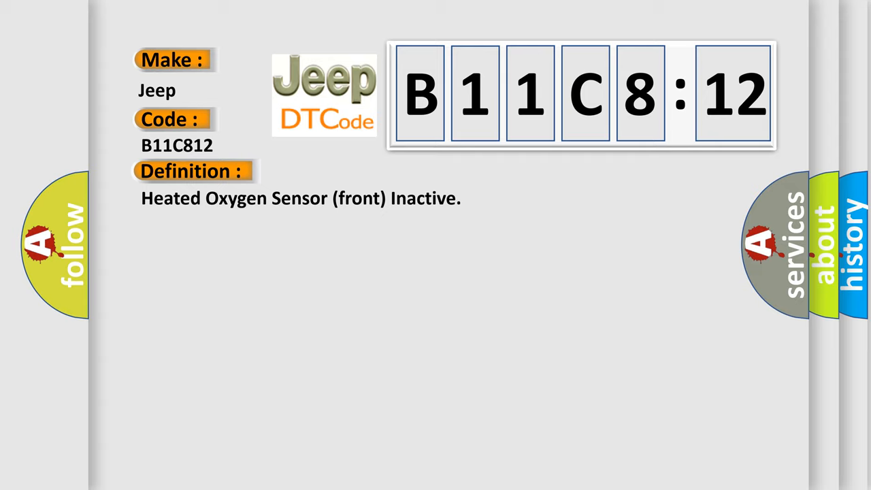
# - Reveal the Description heading and paragraph explaining when code B11C8:12 is set
pyautogui.click(354, 170)
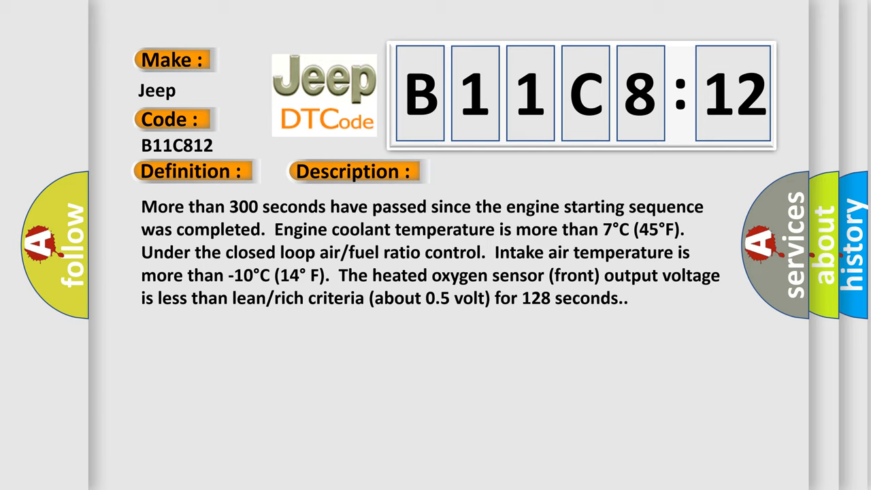